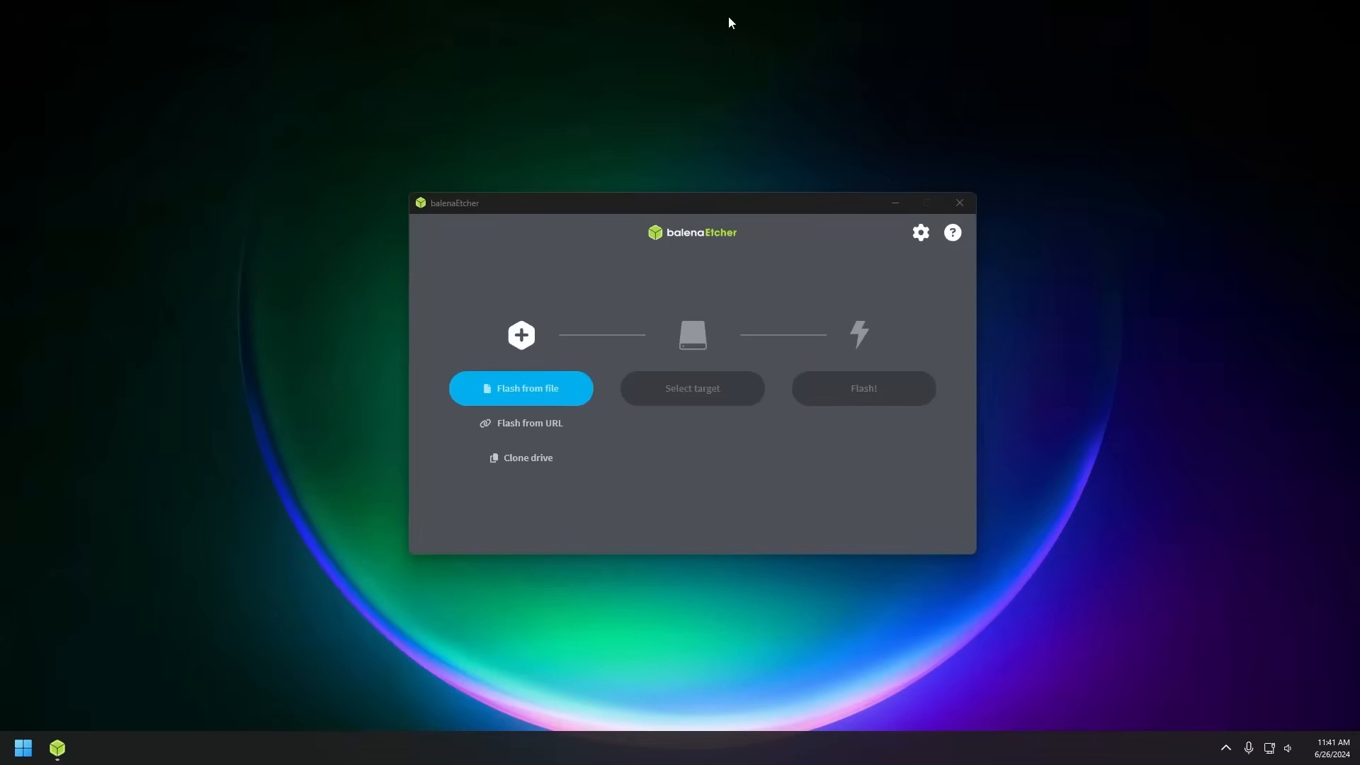
# - Load the OpenMediaVault ISO file as the image to flash
pyautogui.click(520, 387)
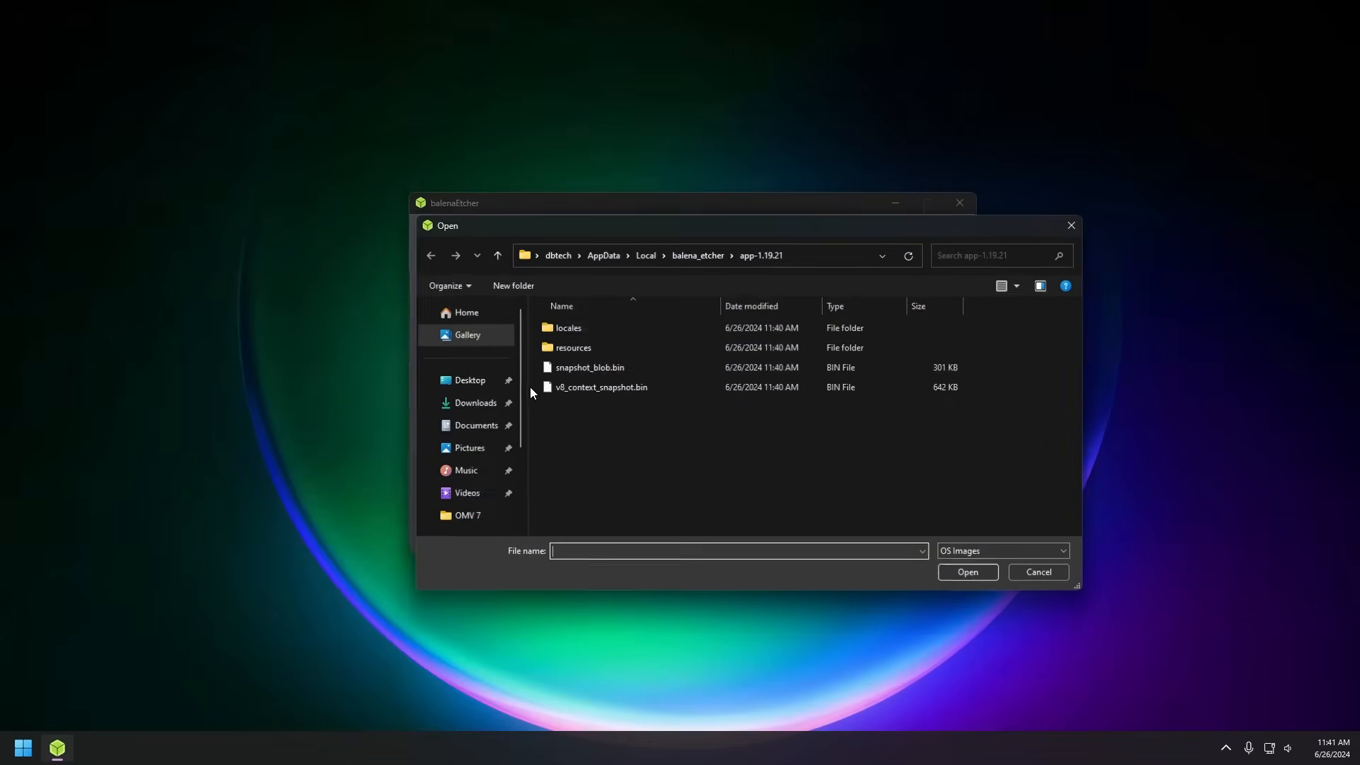
pyautogui.click(475, 402)
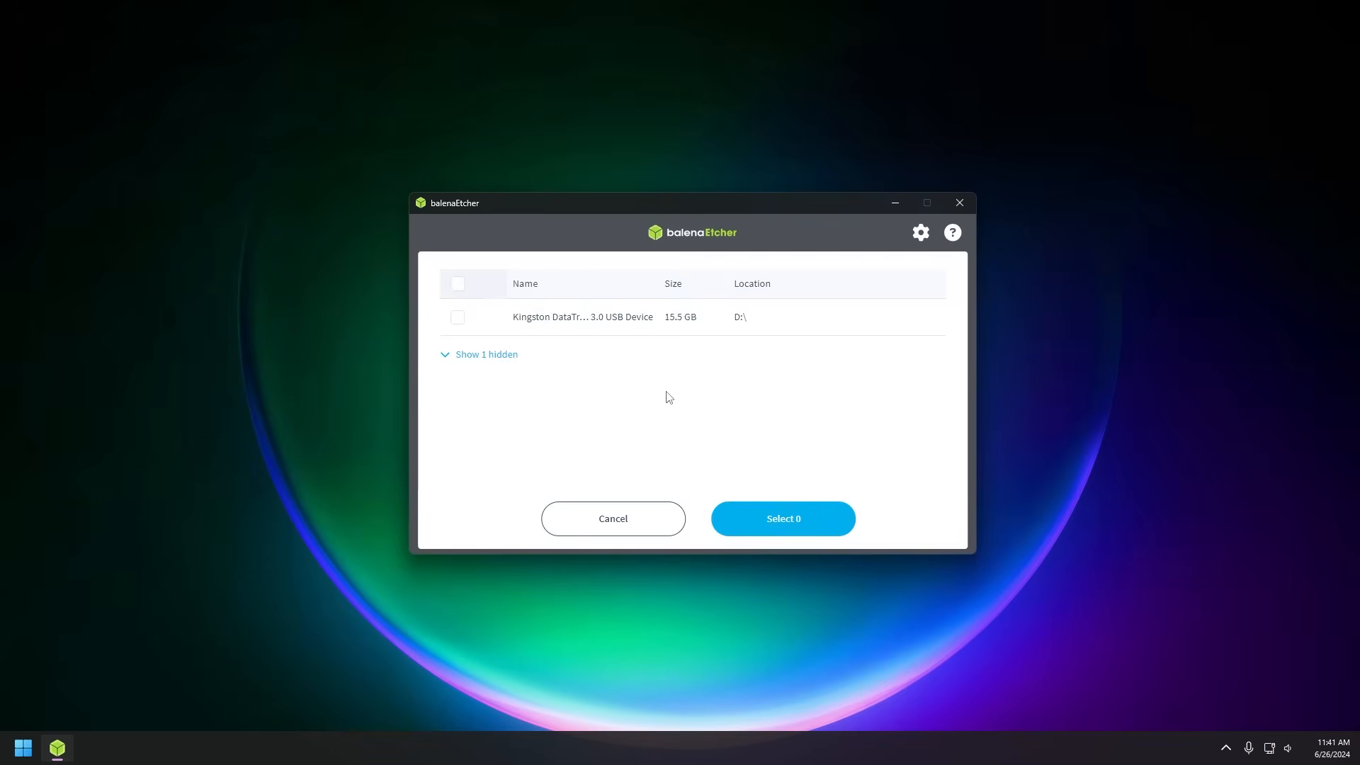
# - Select the 15.5 GB Kingston DataTraveler USB drive as the flash target
pyautogui.click(456, 316)
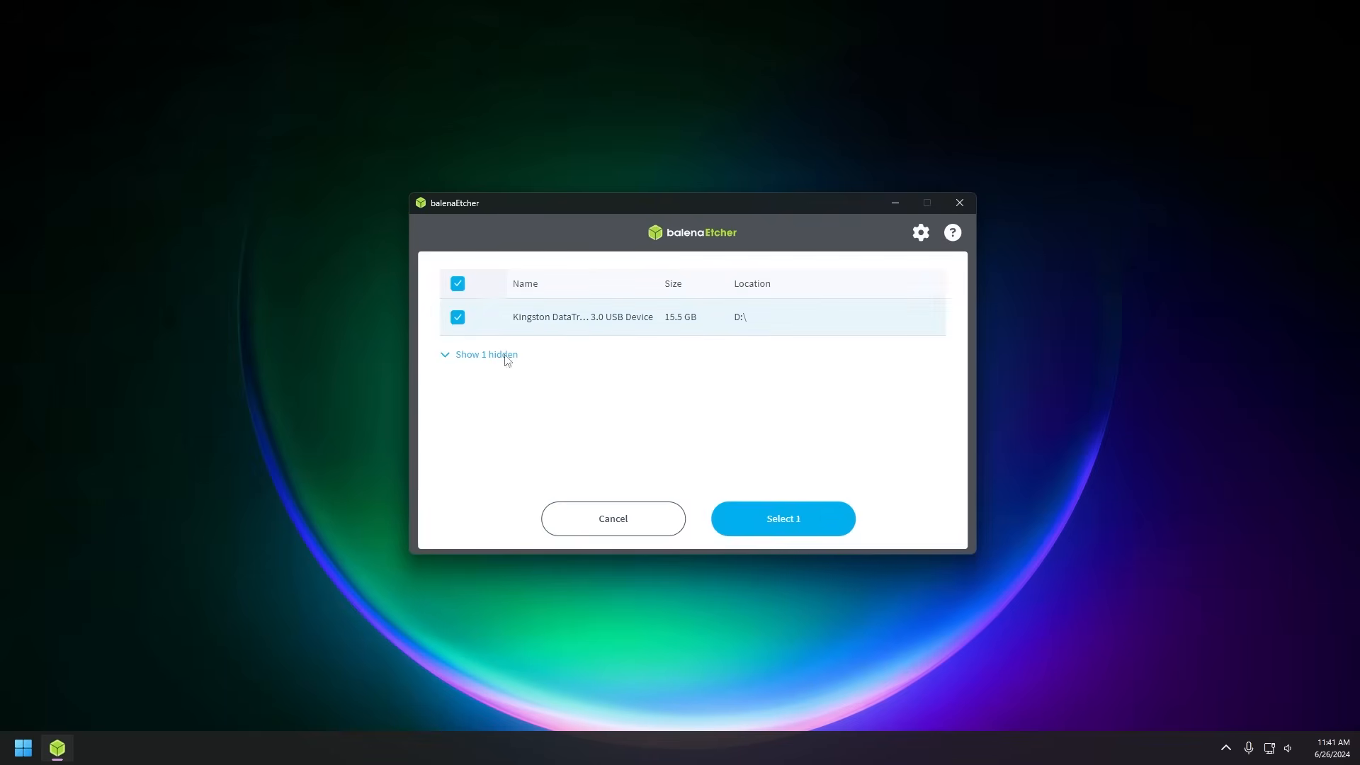
pyautogui.click(781, 518)
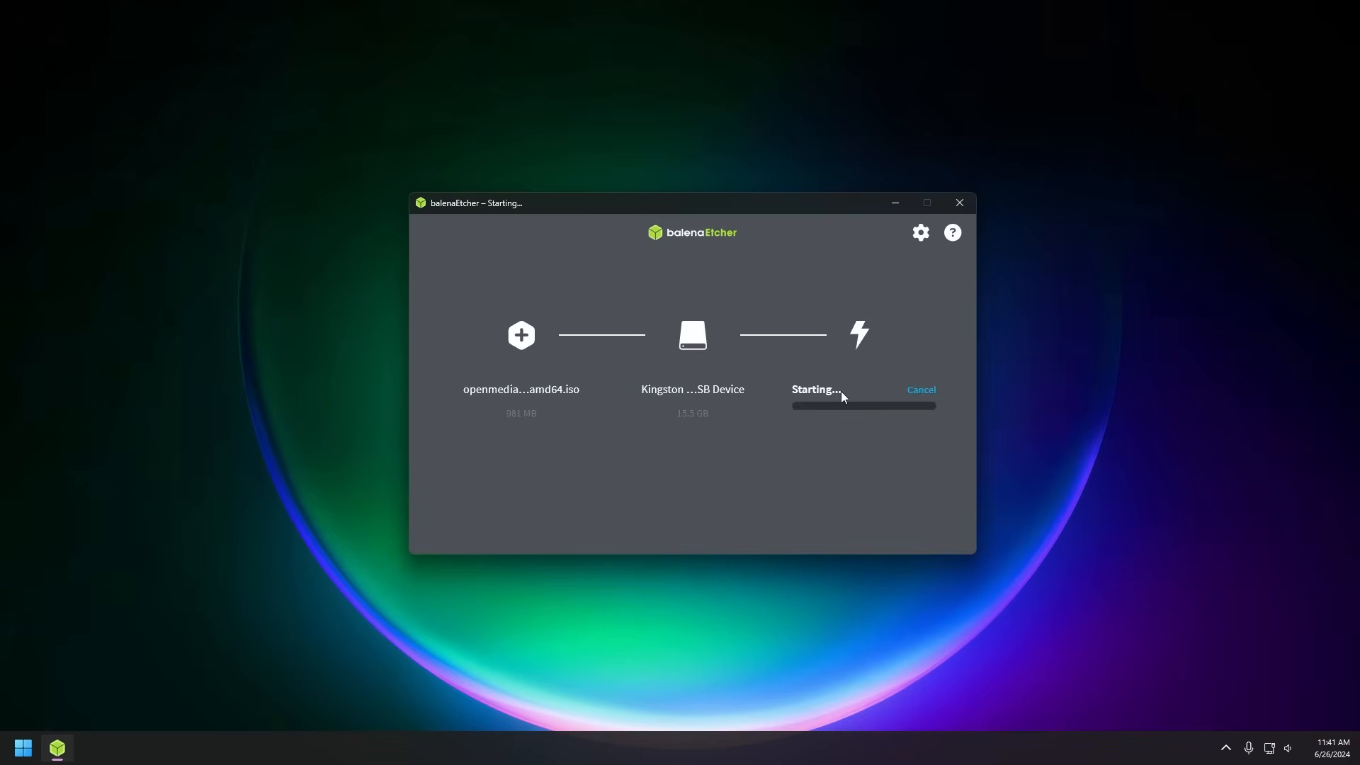